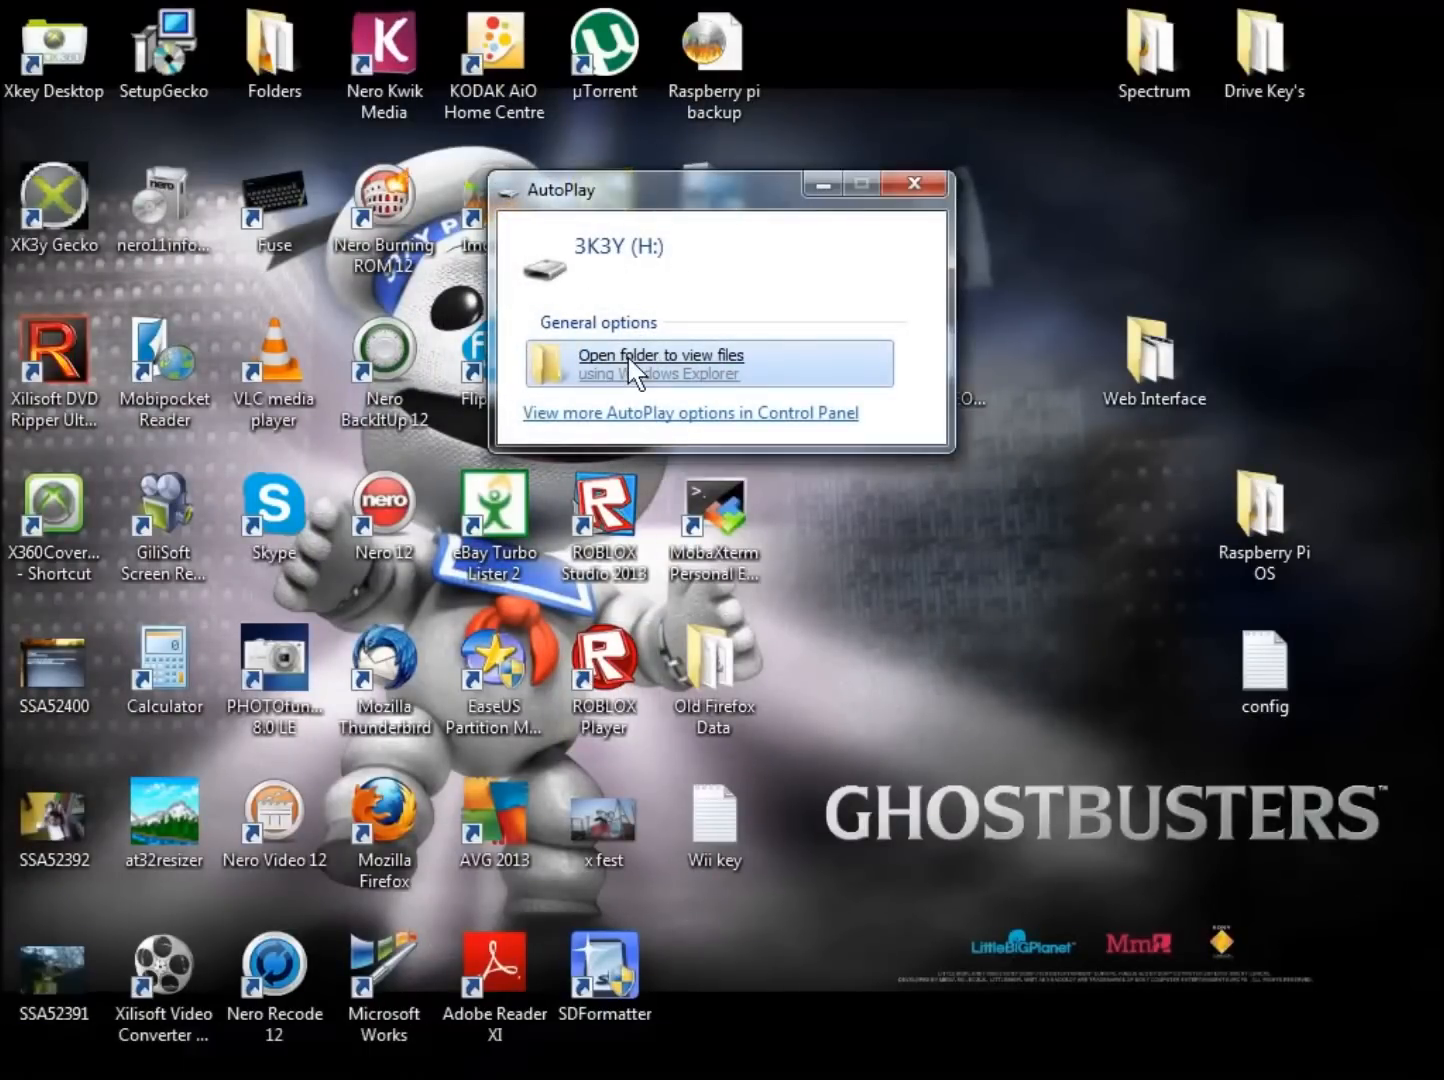
Open the 3K3Y (H:) drive from the AutoPlay 'Open folder to view files' option.
left_click(660, 363)
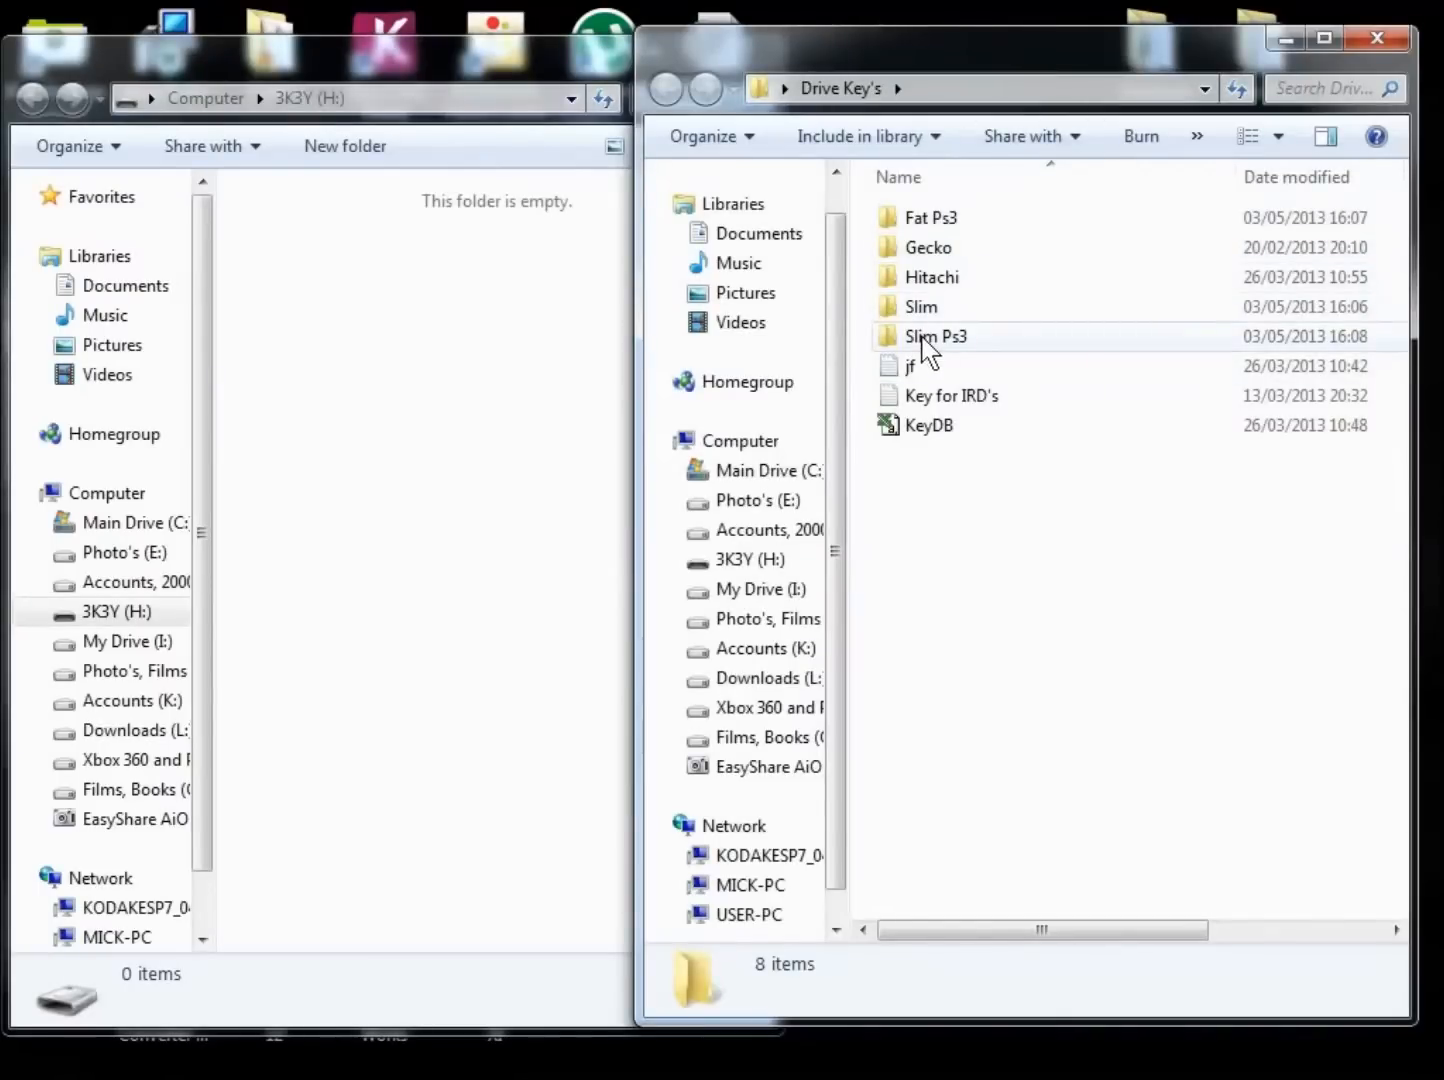
Open Slim Ps3 and copy the 96-byte 3Dump file onto 3K3Y (H:).
double_click(934, 335)
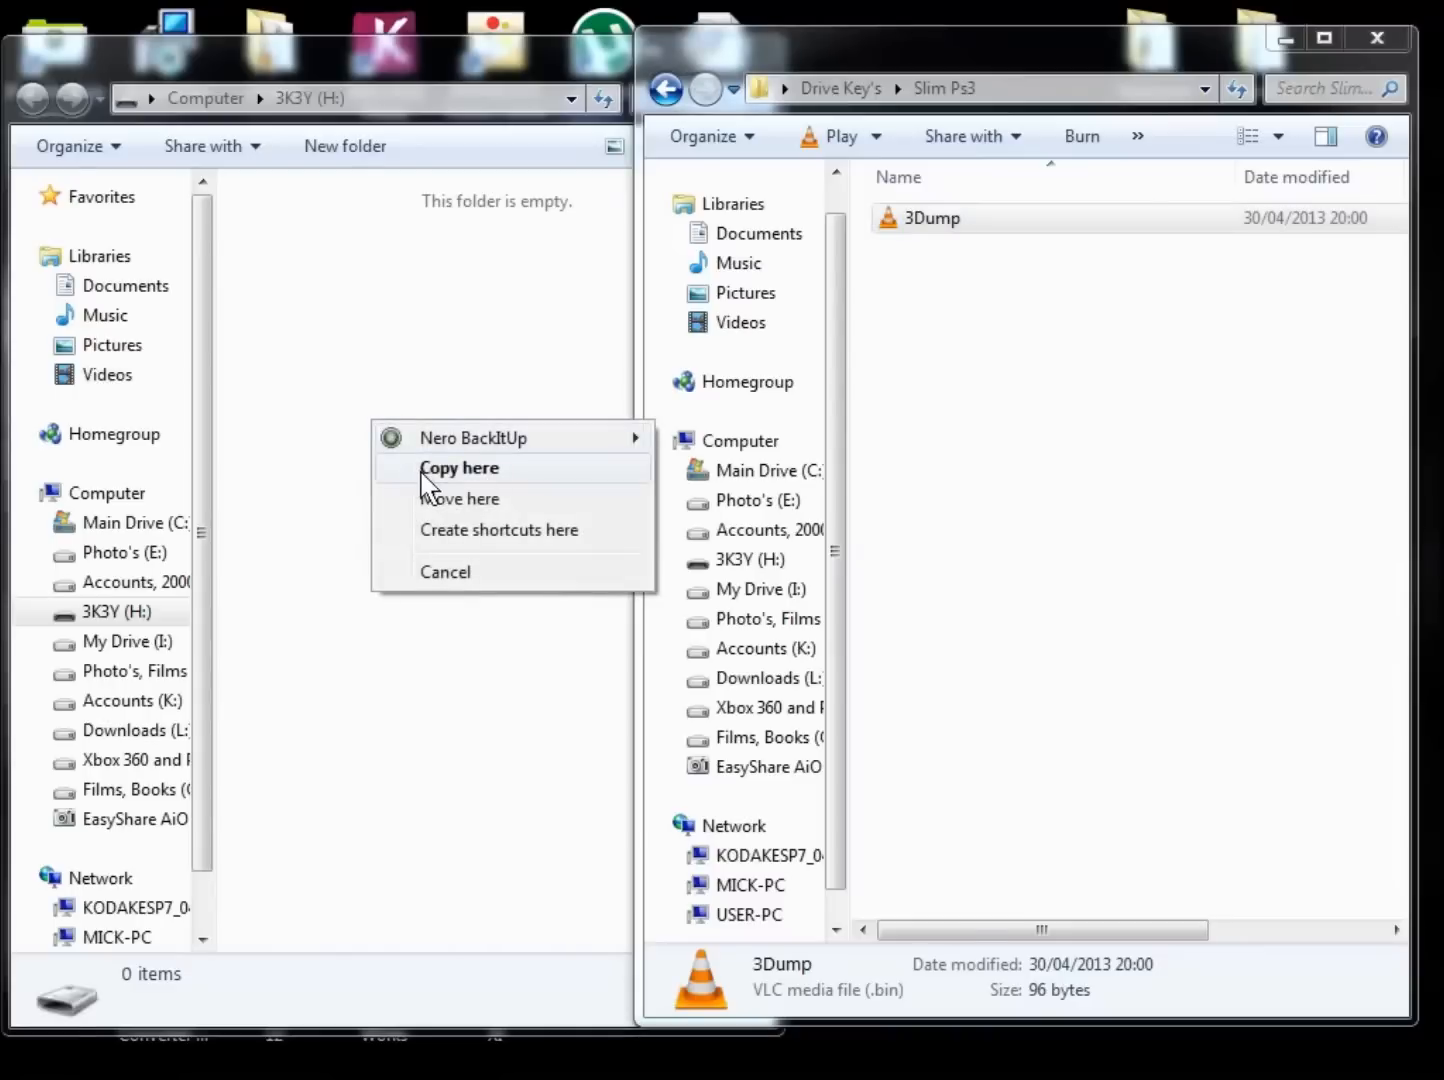
left_click(459, 467)
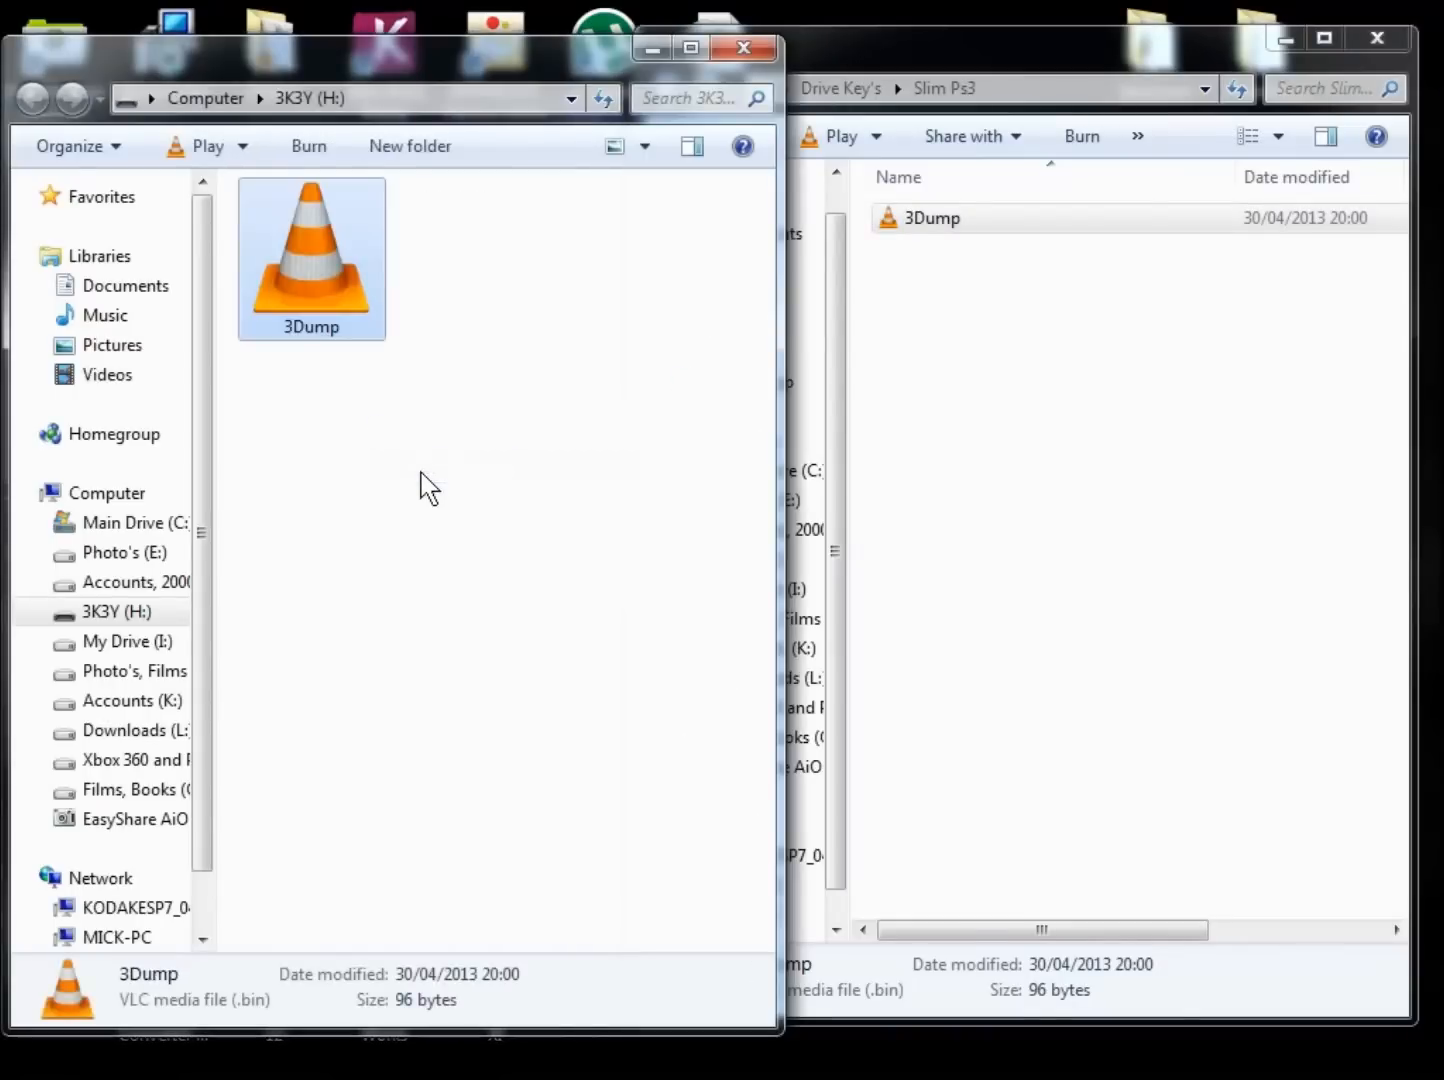
mouse_move(583, 268)
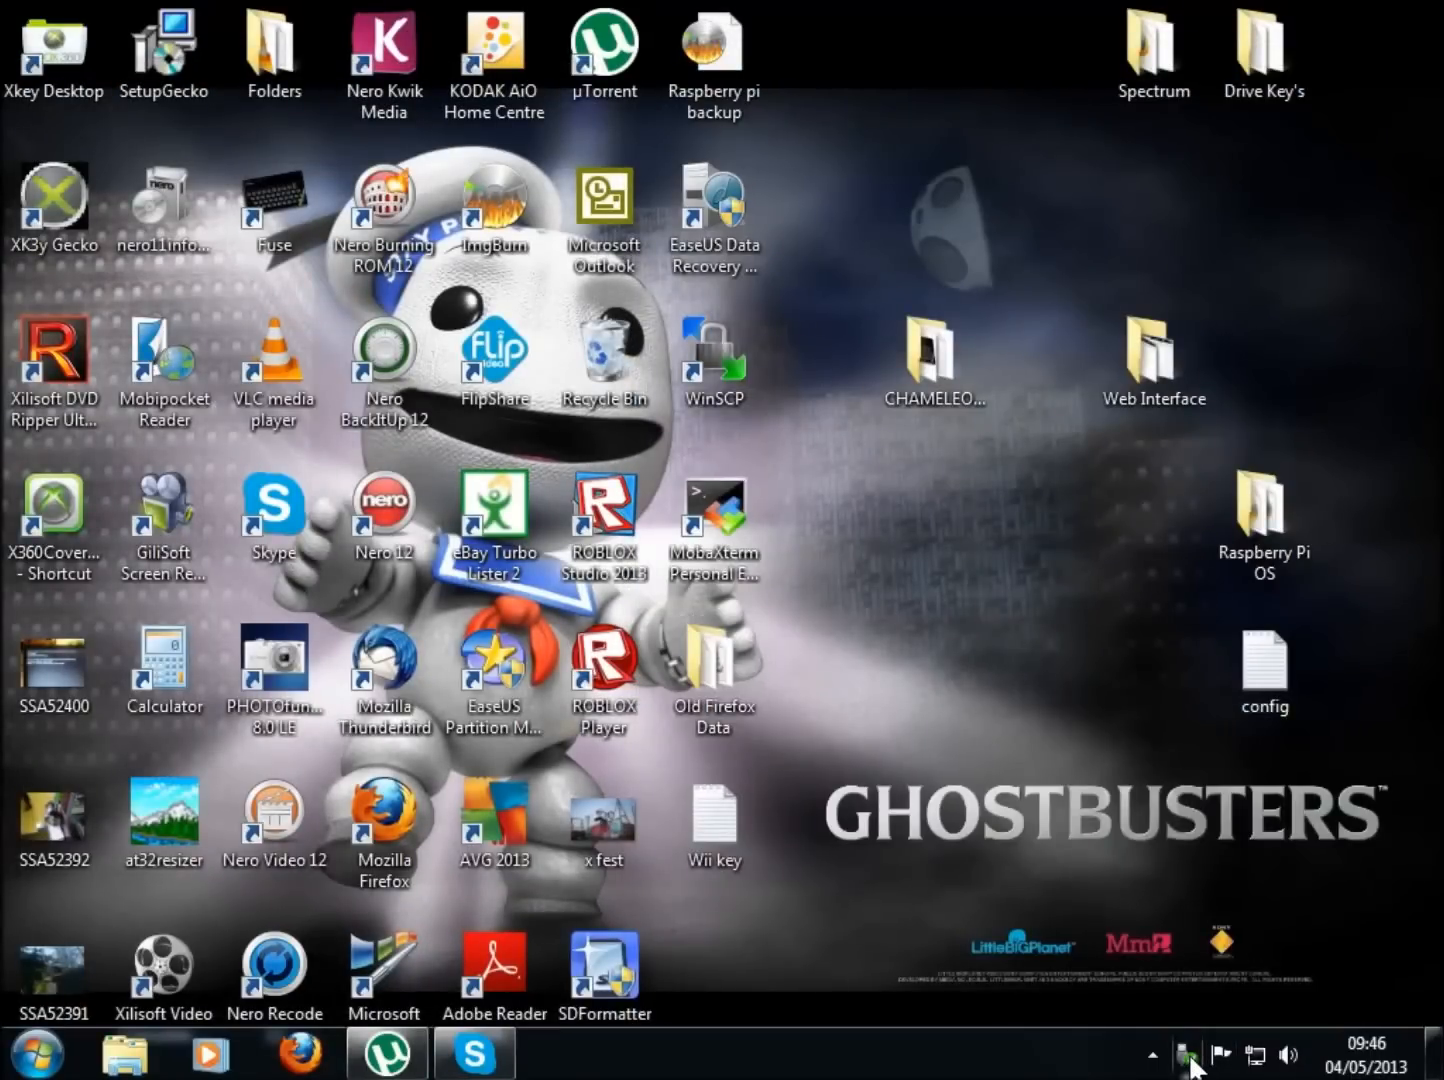
Eject 3K3Y (H:) from the Safely Remove Hardware tray menu.
left_click(1183, 1055)
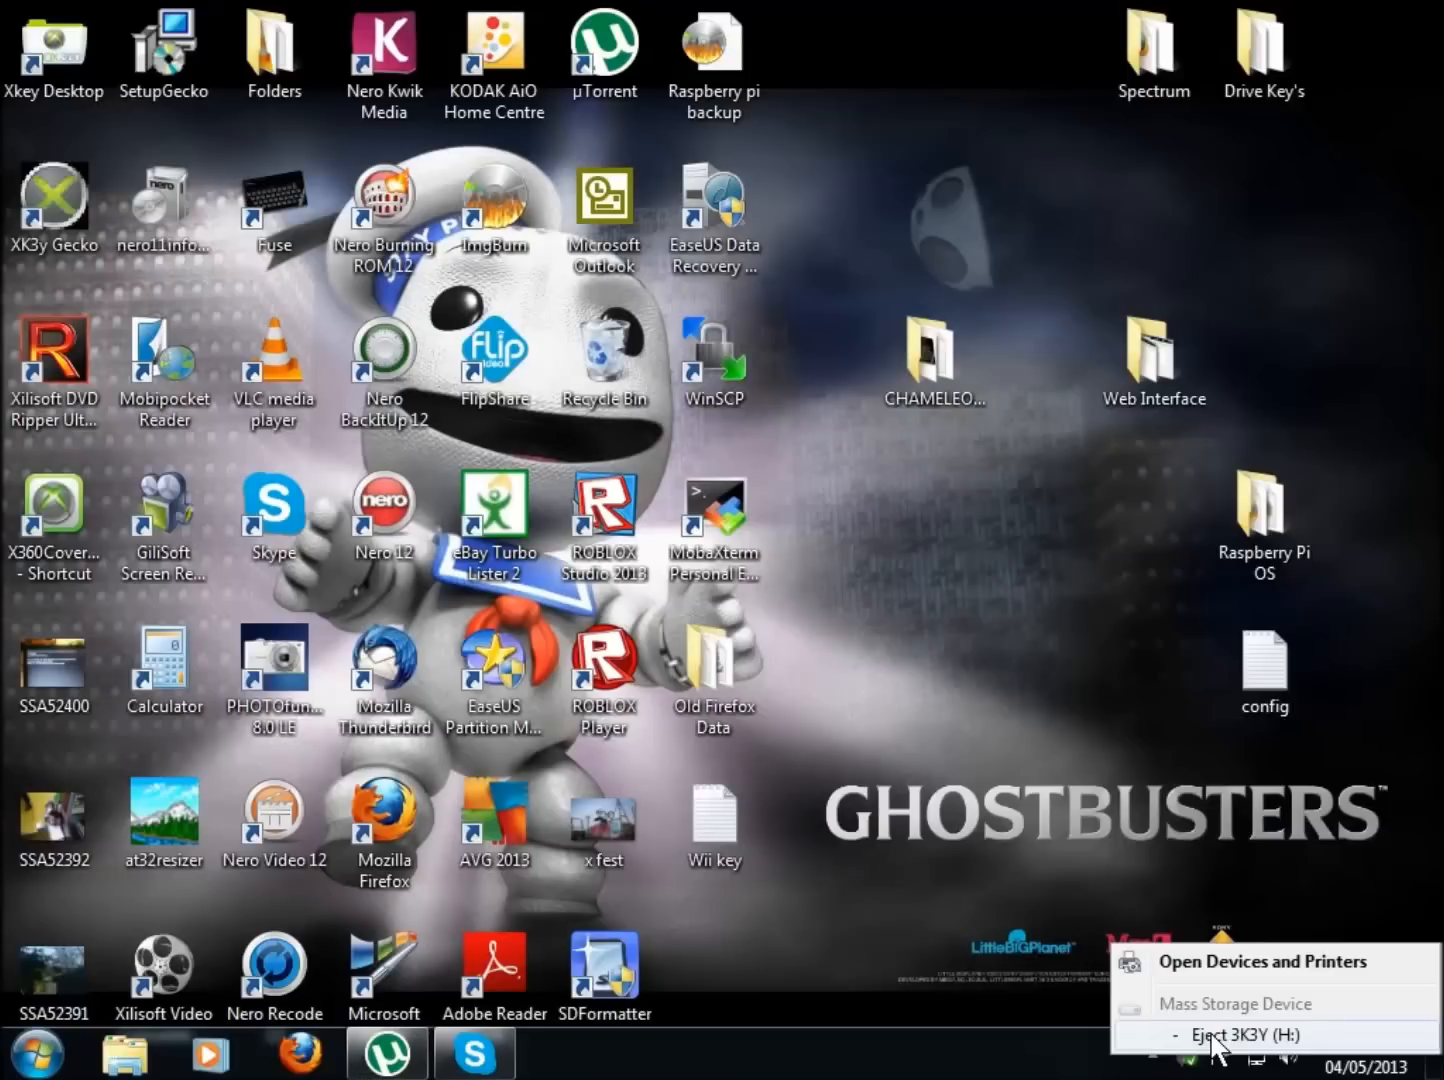
left_click(1245, 1035)
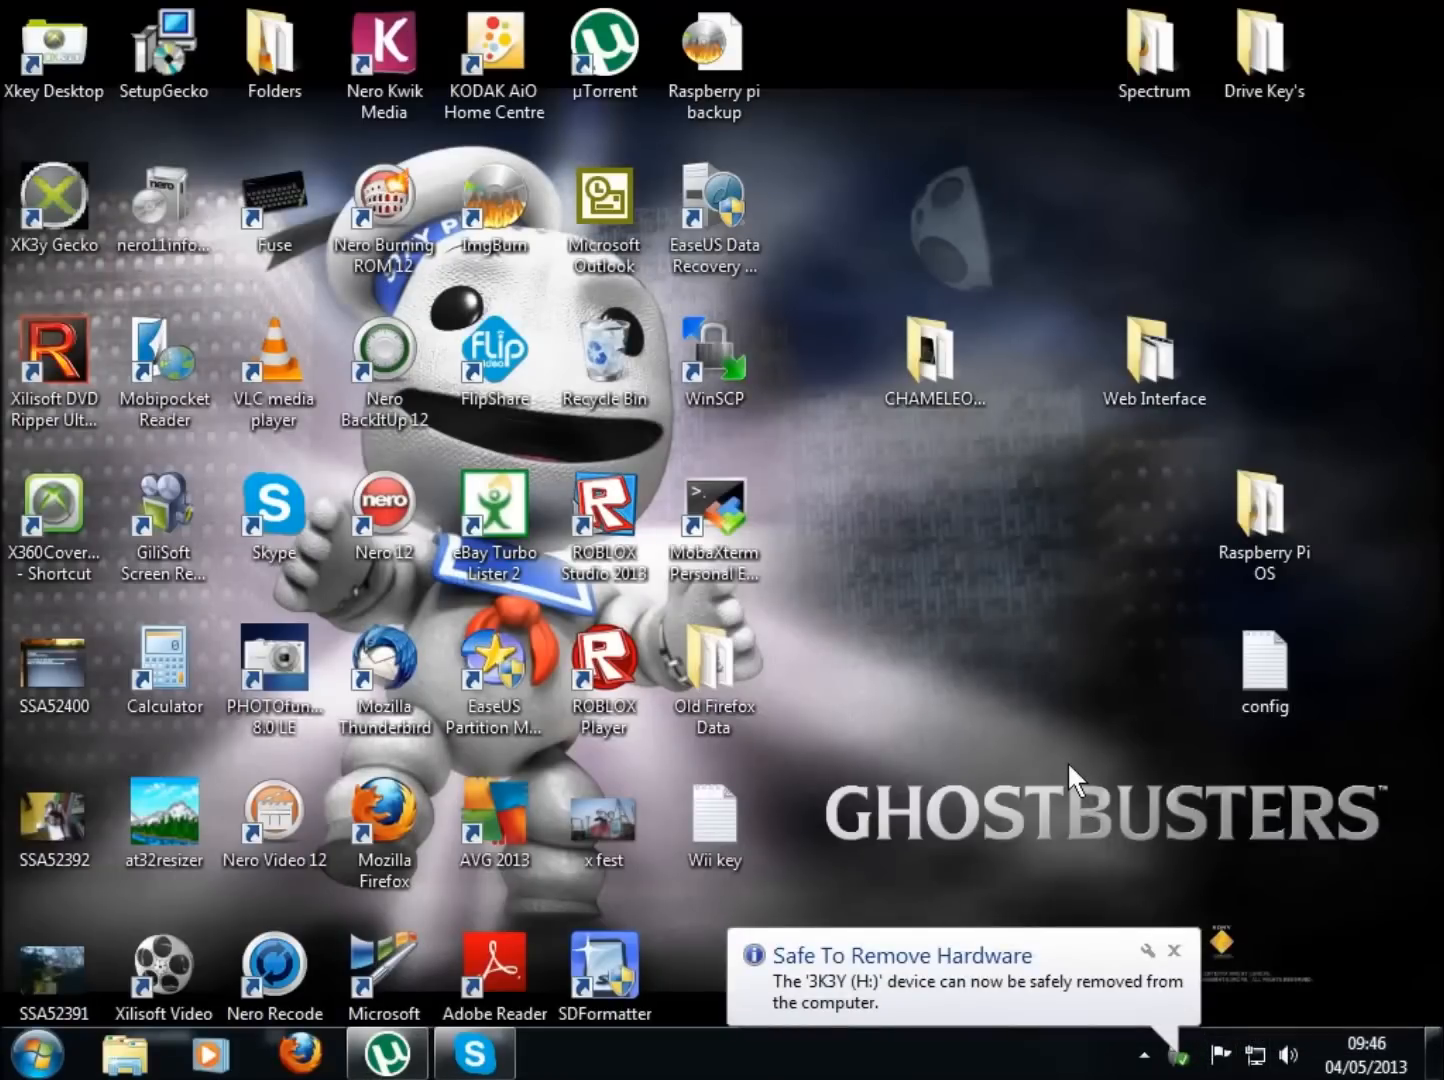